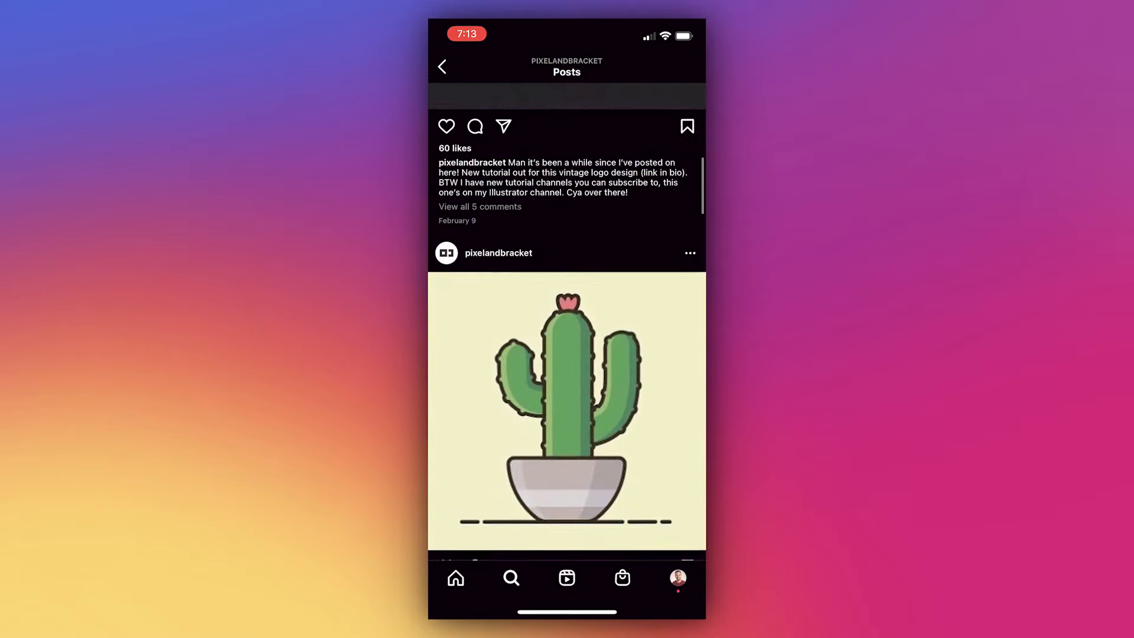
Bring up the share sheet for pixelandbracket's cactus illustration post in the feed.
scroll("down", 3)
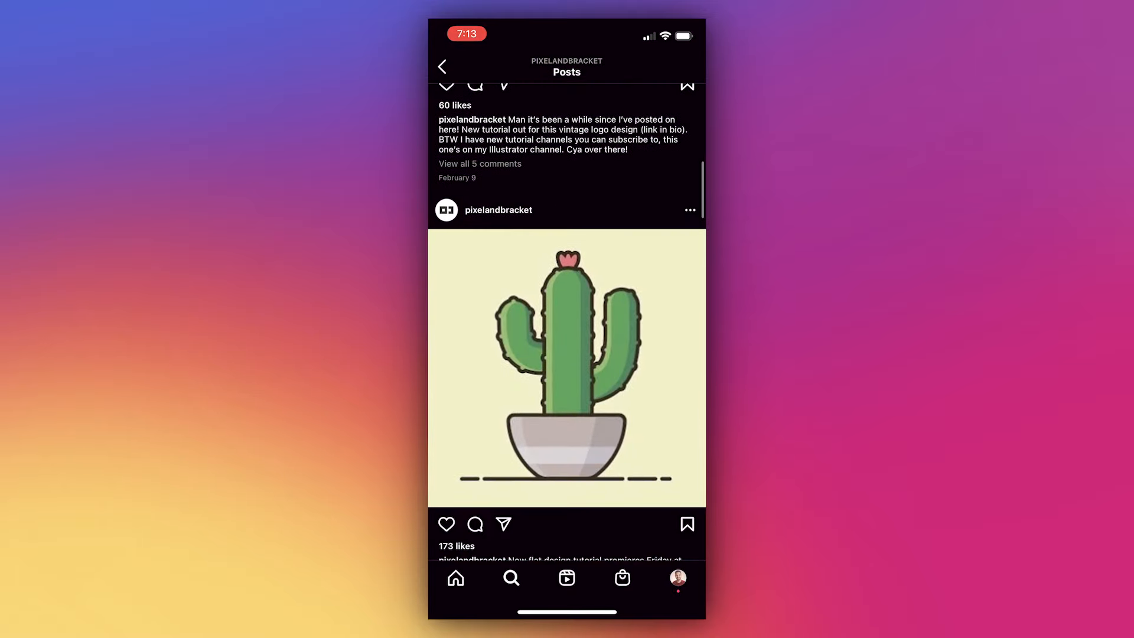
scroll("down", 3)
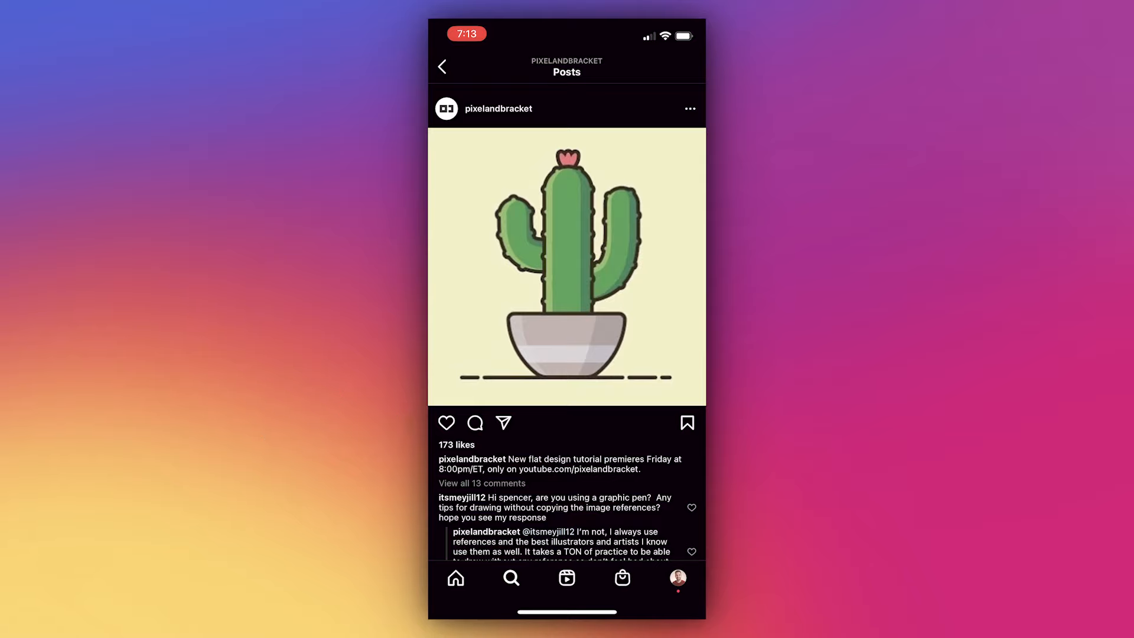
left_click(503, 422)
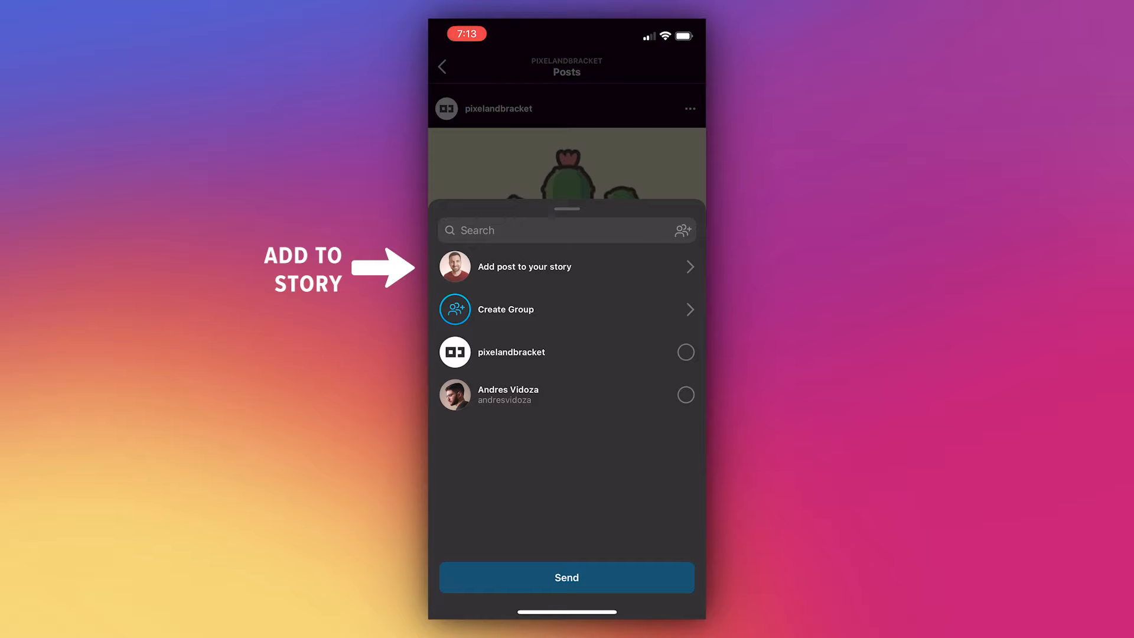
Add the cactus post to a new story draft and switch its card to the tilted design.
left_click(525, 267)
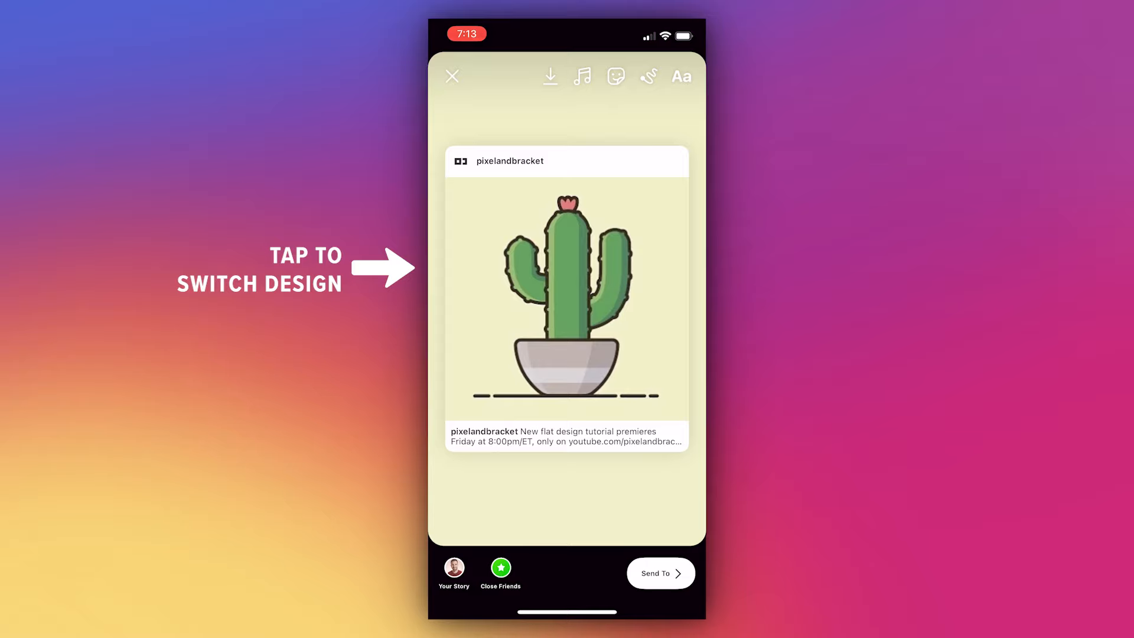
left_click(566, 296)
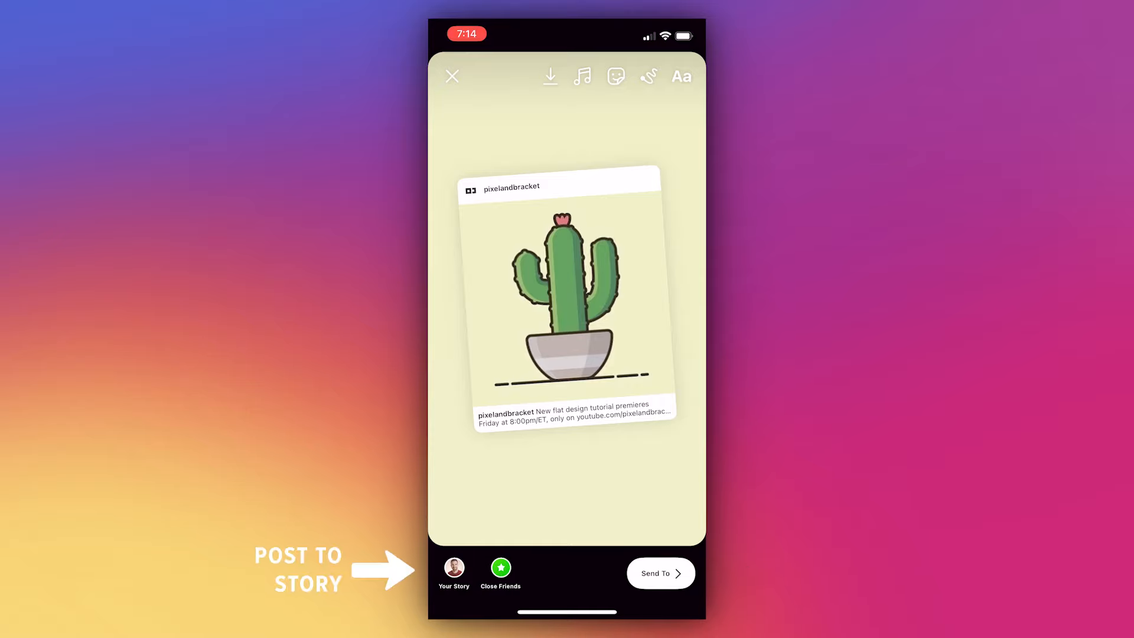
Publish the cactus card to Your Story.
left_click(660, 573)
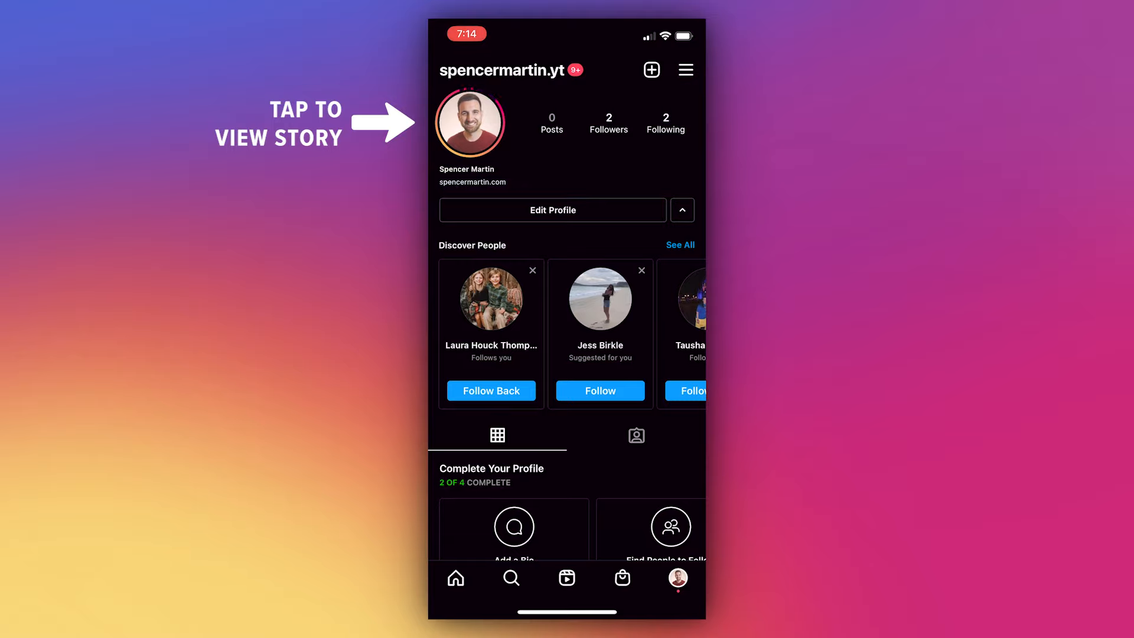
View the newly posted story and follow its card to the original cactus post.
left_click(469, 121)
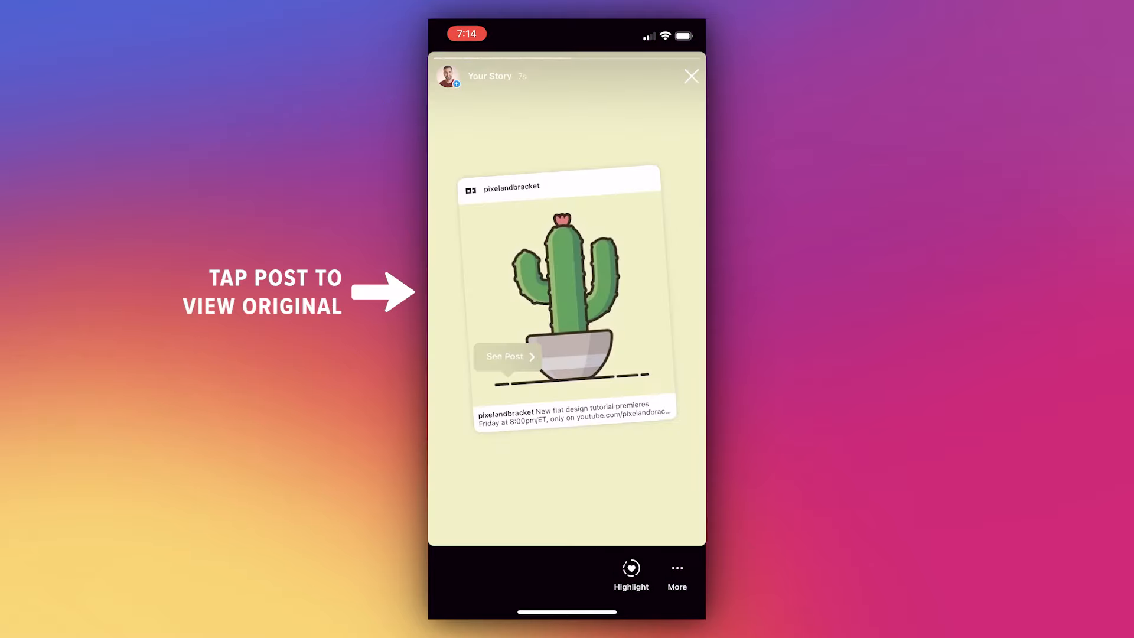
left_click(505, 357)
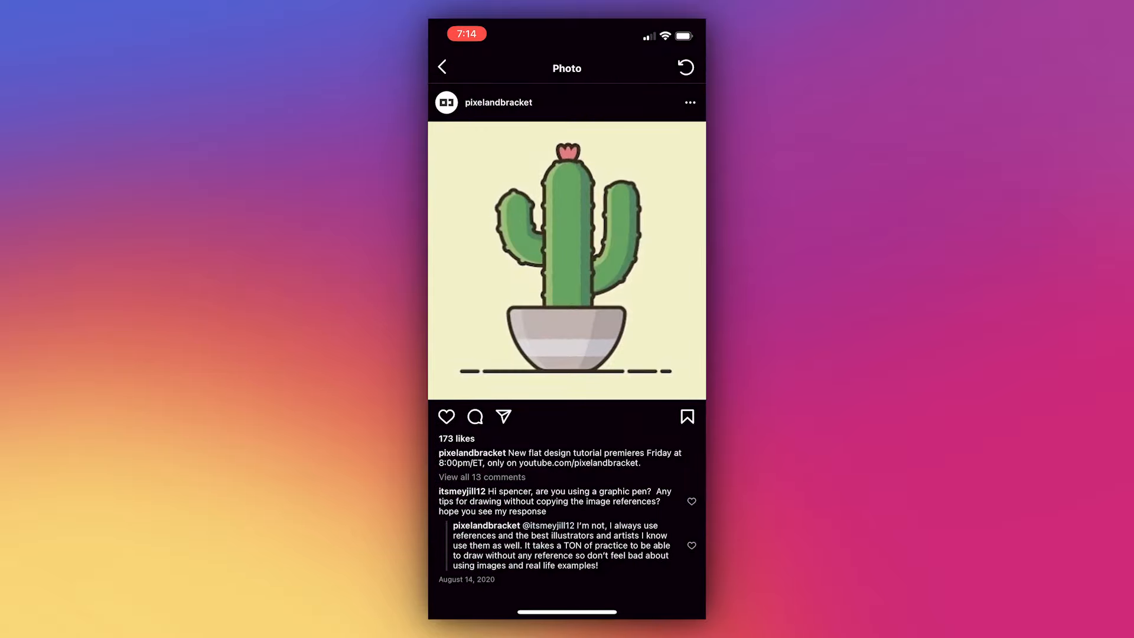